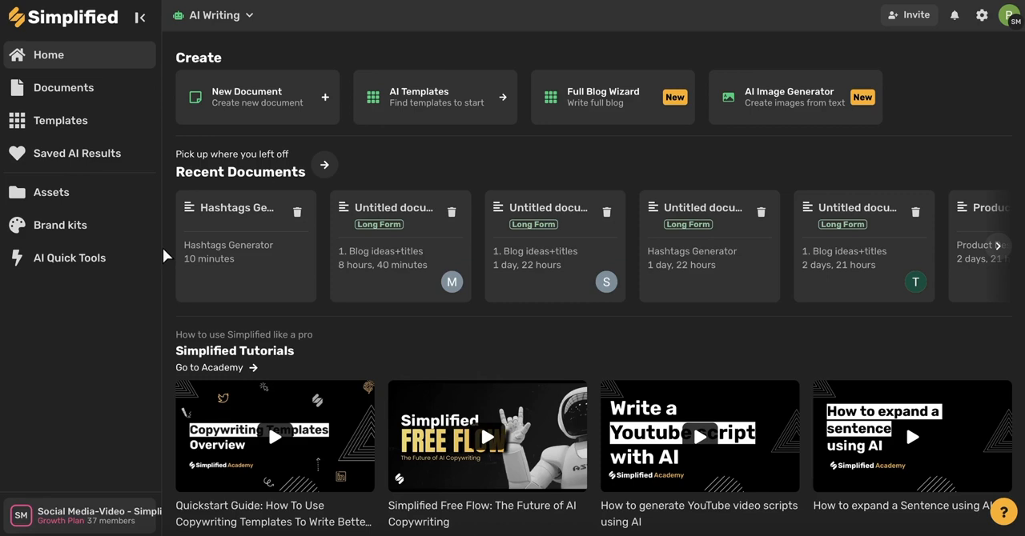
mouse_move(676, 52)
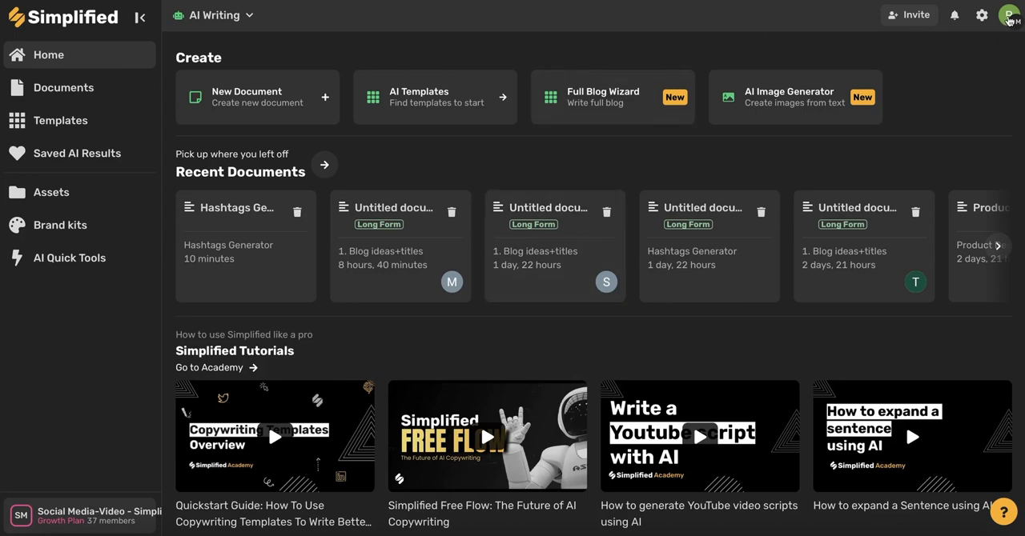
Step: Switch the interface to the light theme from the account menu's theme switcher
click(1009, 14)
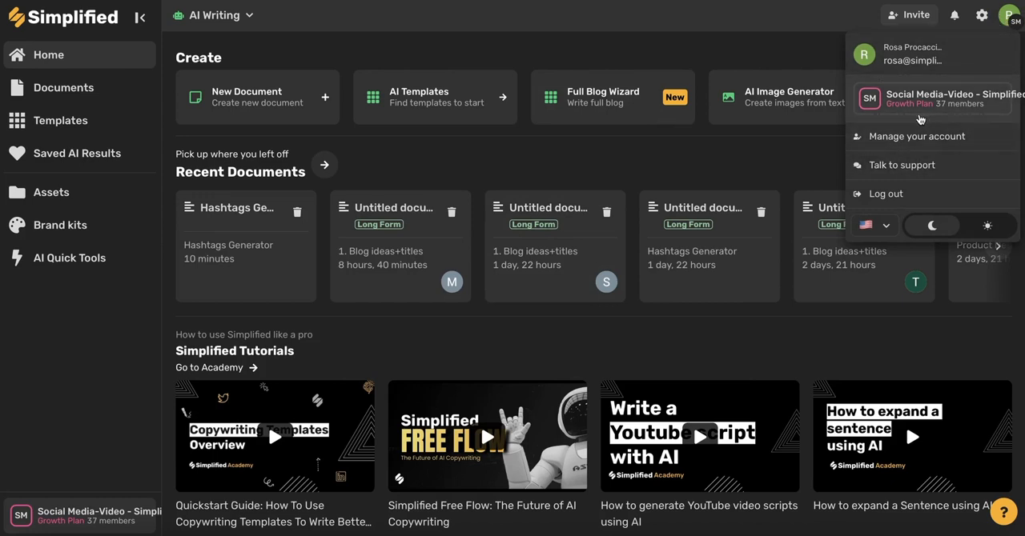
mouse_move(932, 224)
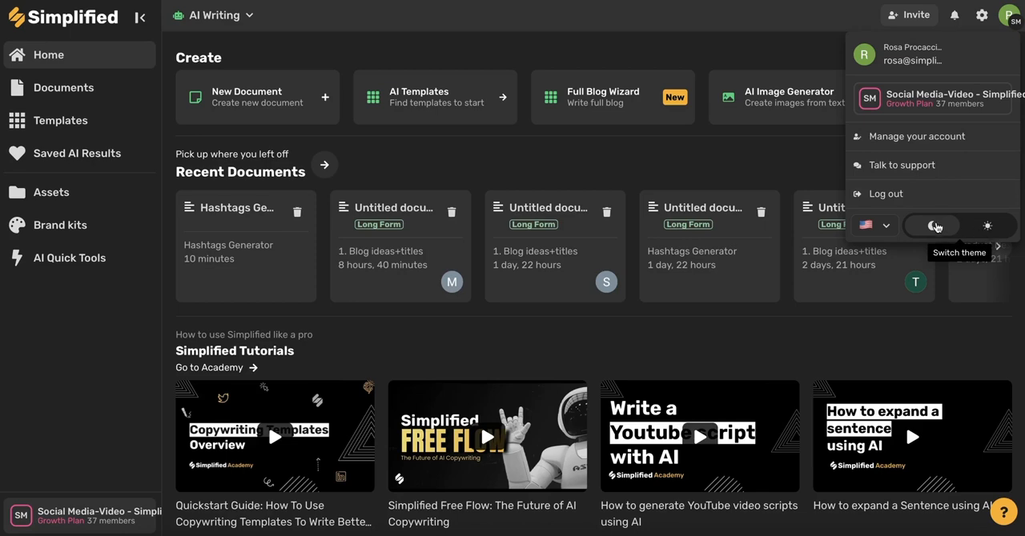
click(988, 224)
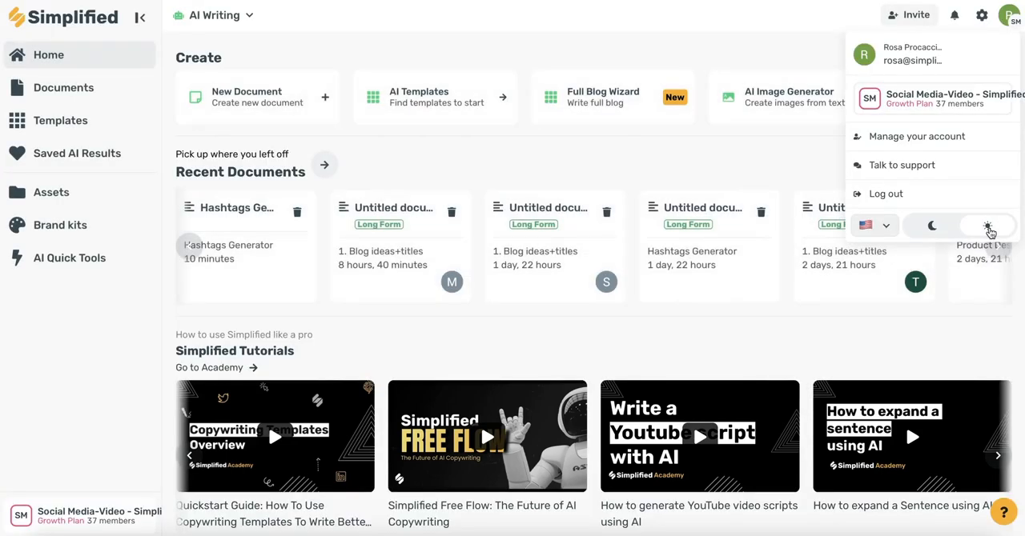